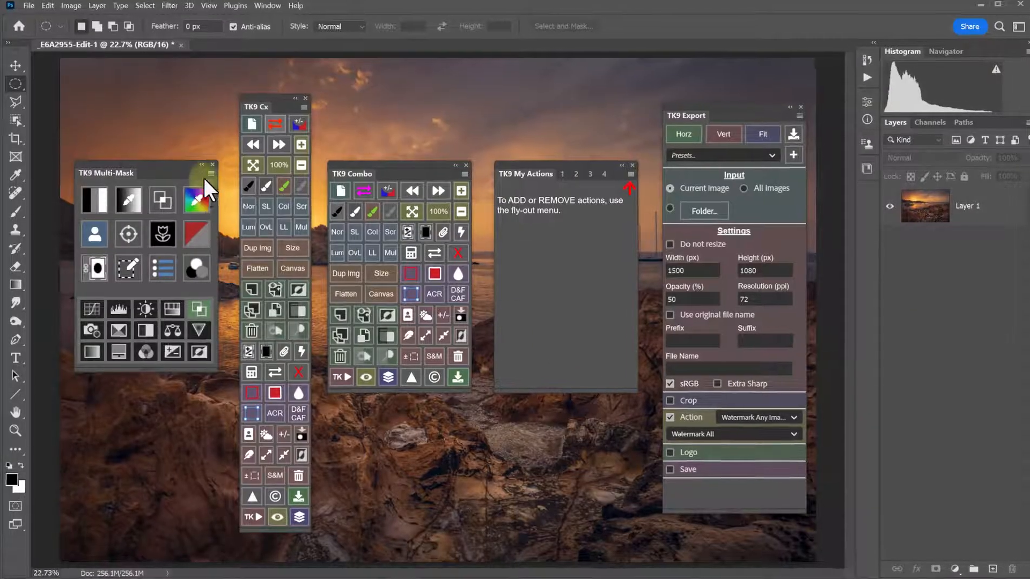
Start Backup user data from the Multi-Mask flyout, showing the preparation instructions
{"action": "left_click", "coordinate": [211, 164]}
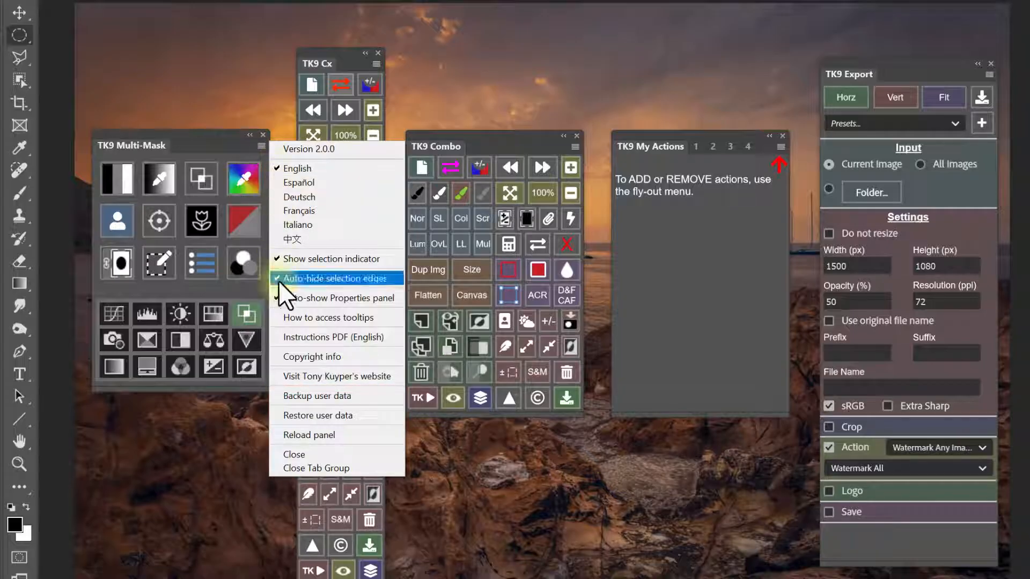
{"action": "mouse_move", "coordinate": [319, 396]}
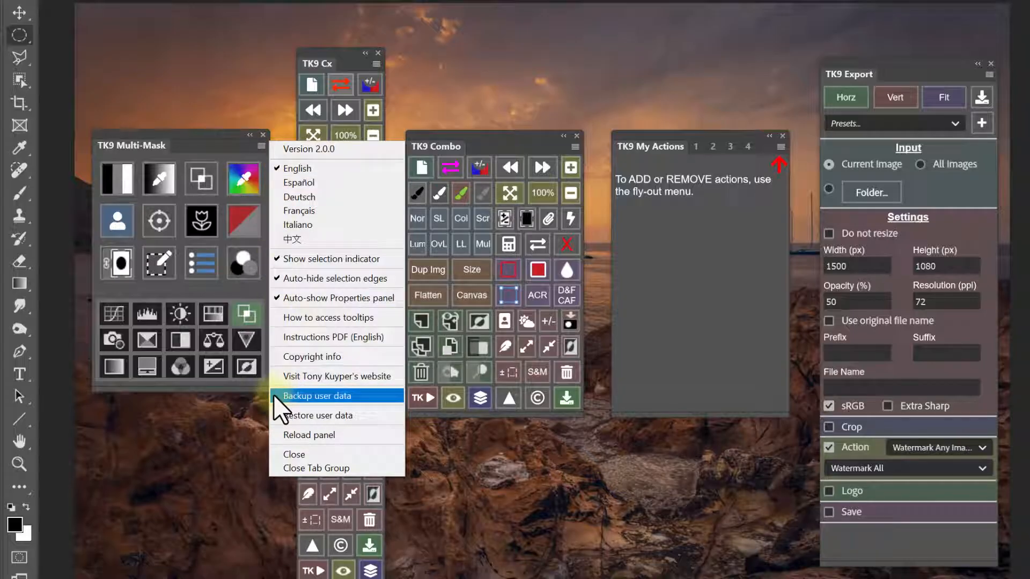
{"action": "left_click", "coordinate": [317, 396]}
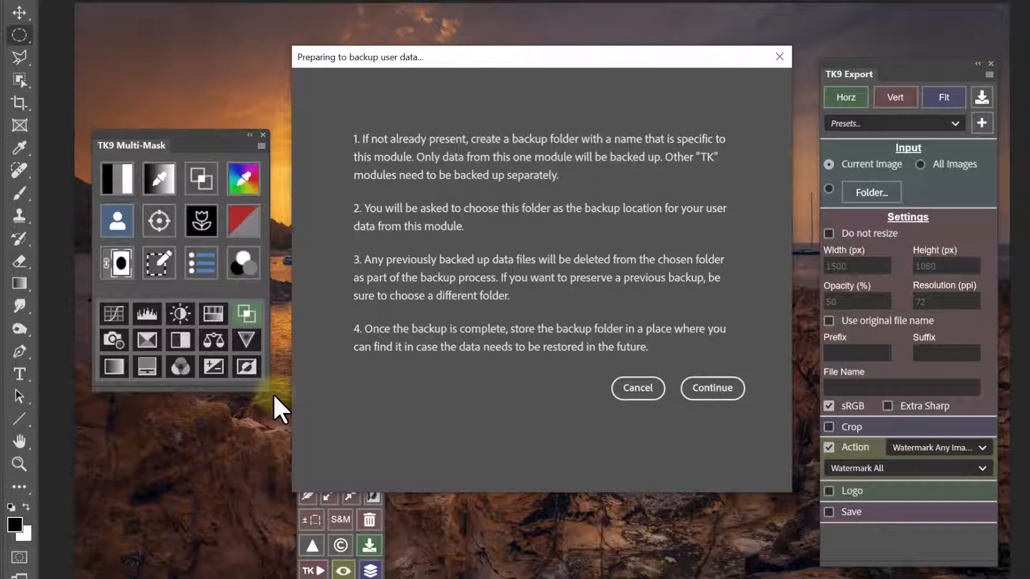
{"action": "mouse_move", "coordinate": [641, 430]}
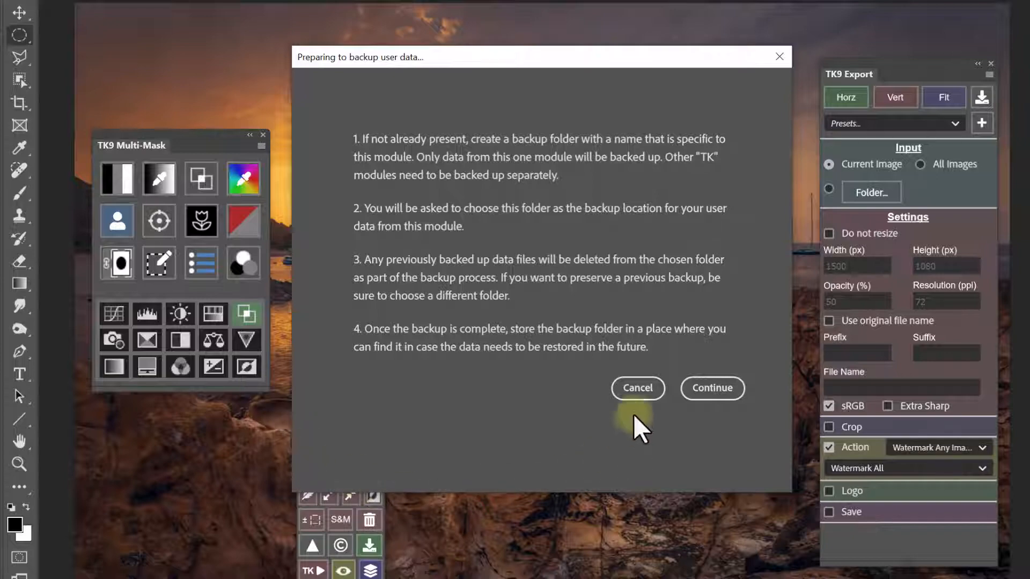
Cancel the Preparing to backup user data dialog without backing up
{"action": "left_click", "coordinate": [636, 389]}
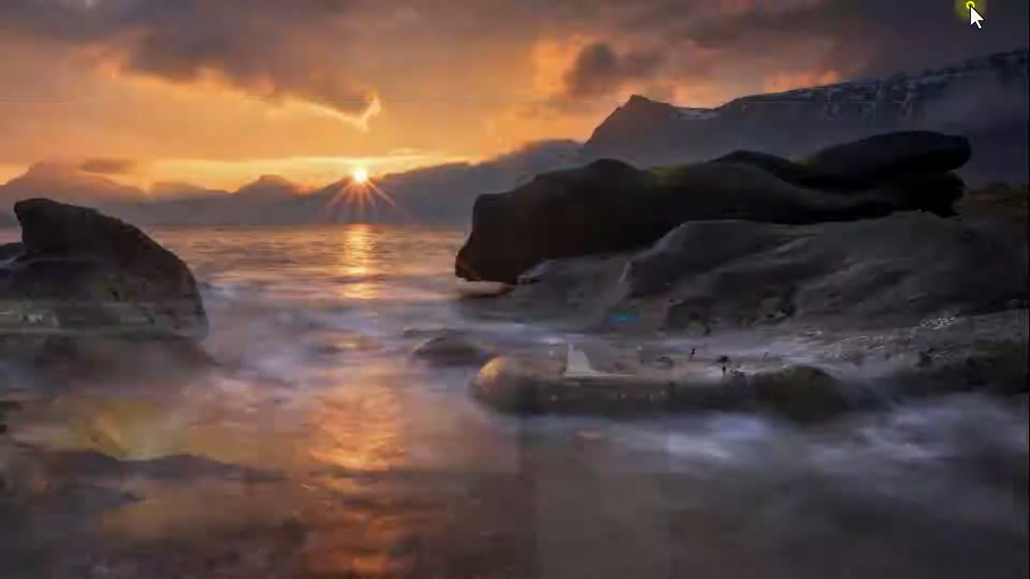
Create a new desktop folder and begin naming it TK9 Backups
{"action": "right_click", "coordinate": [419, 271]}
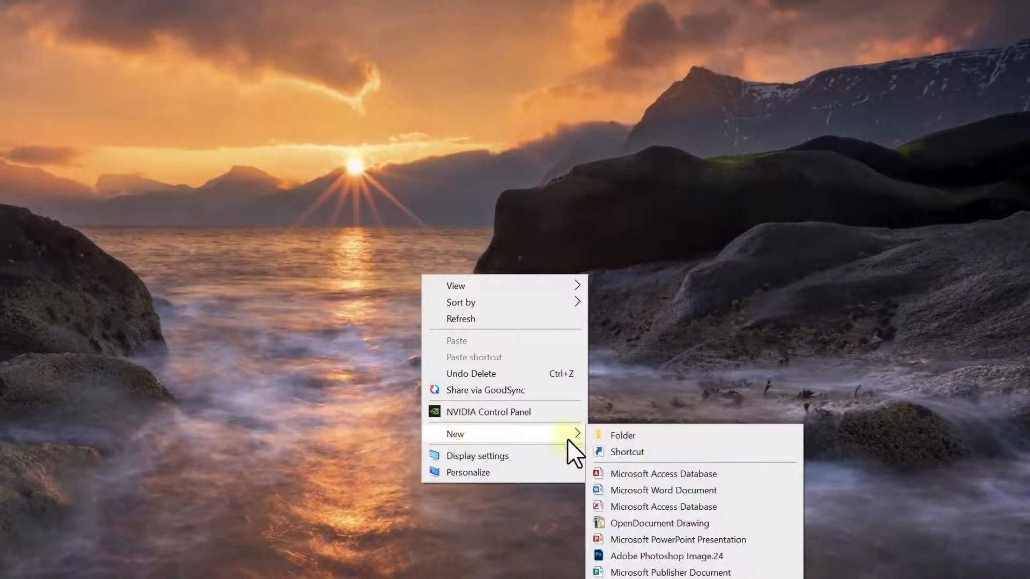
{"action": "left_click", "coordinate": [622, 436]}
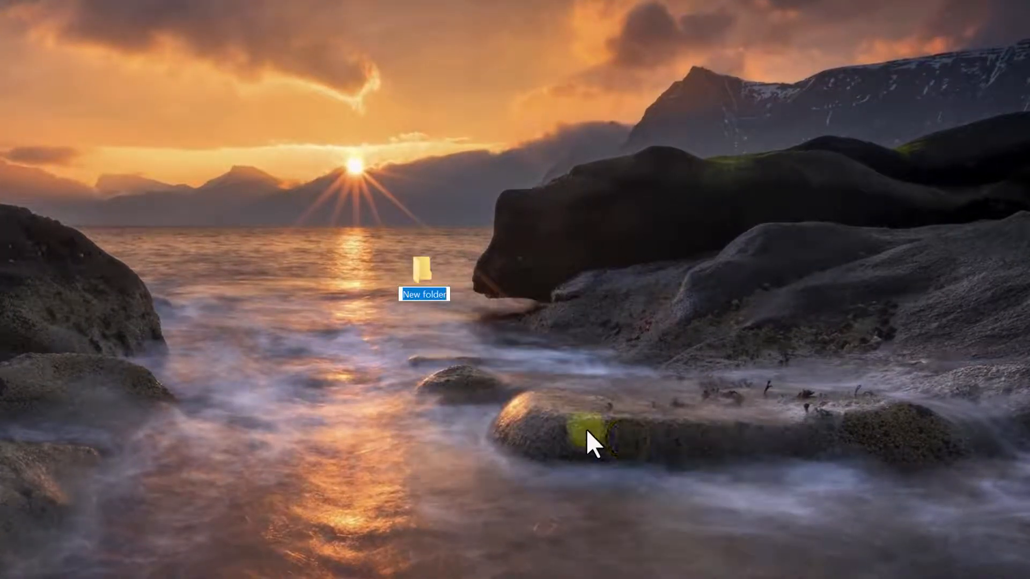
{"action": "type", "text": "TK9 Backups"}
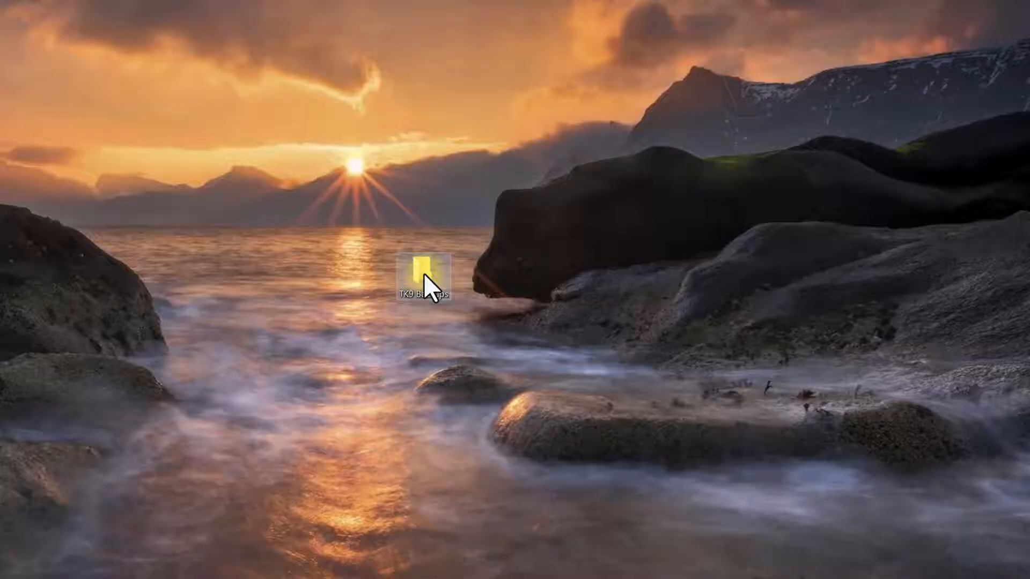
Inside TK9 Backups, create a Multi-Mask Backup subfolder
{"action": "double_click", "coordinate": [423, 269]}
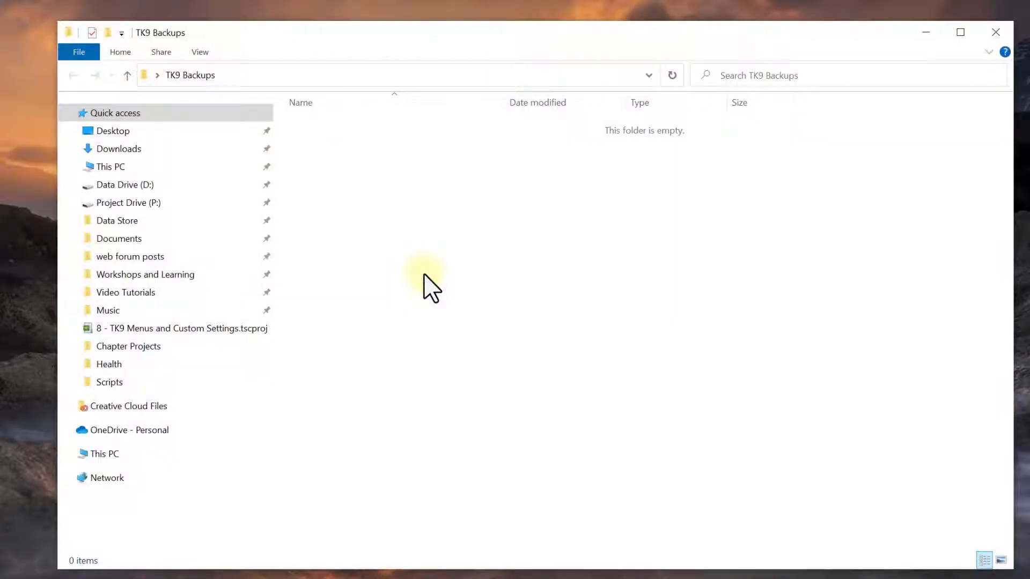
{"action": "mouse_move", "coordinate": [367, 198]}
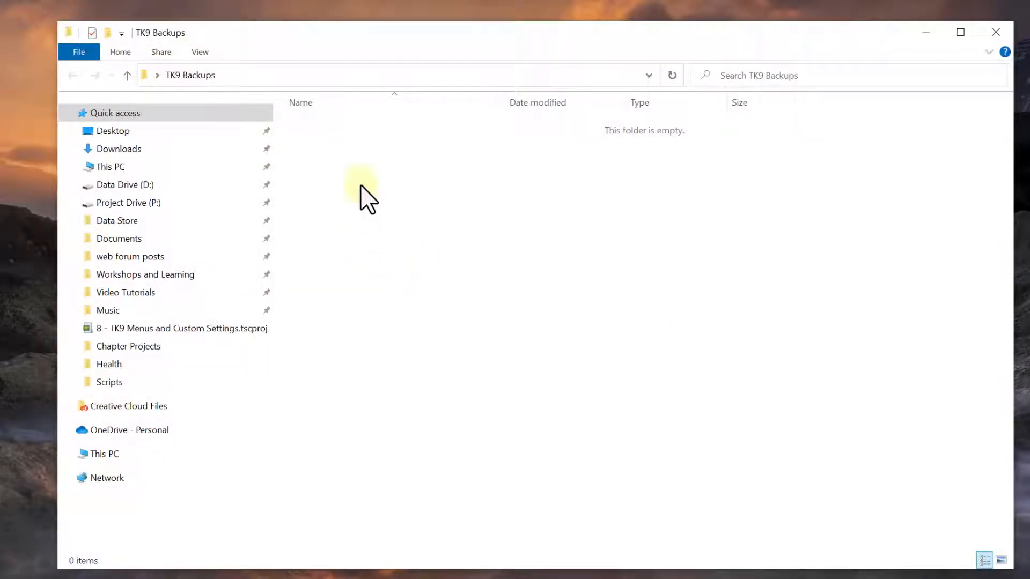
{"action": "right_click", "coordinate": [365, 194]}
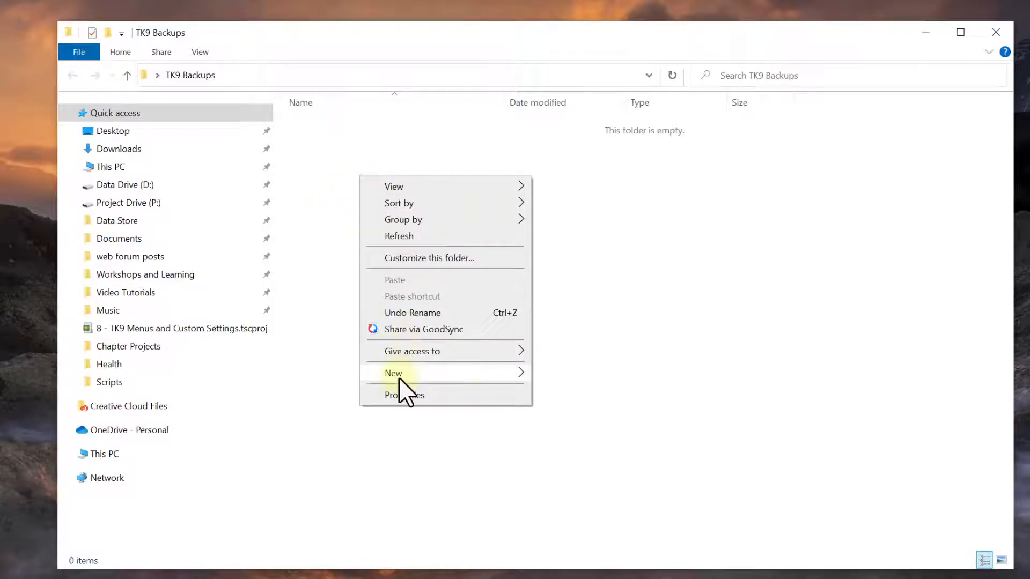
{"action": "left_click", "coordinate": [394, 373]}
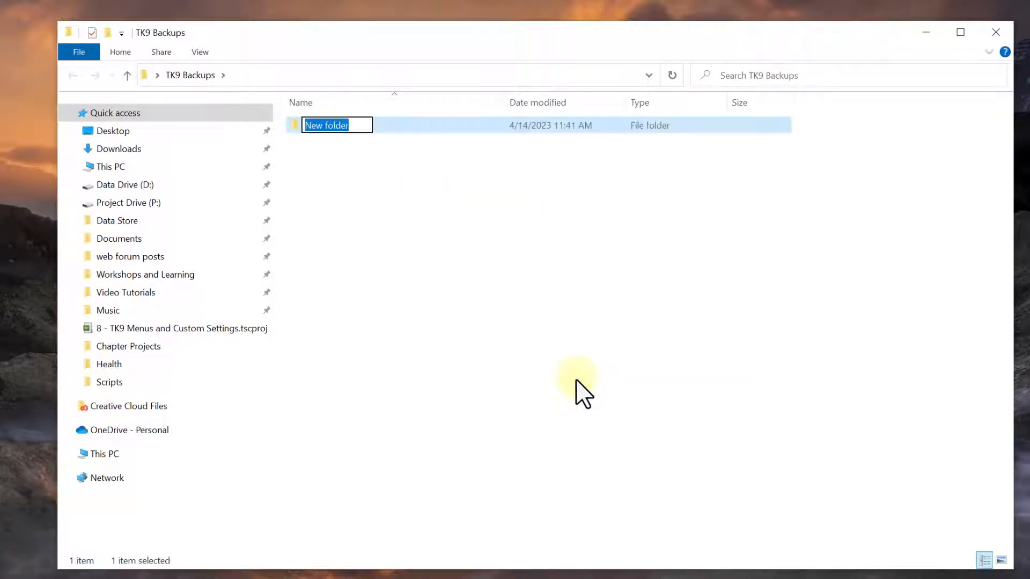
{"action": "type", "text": "Multi"}
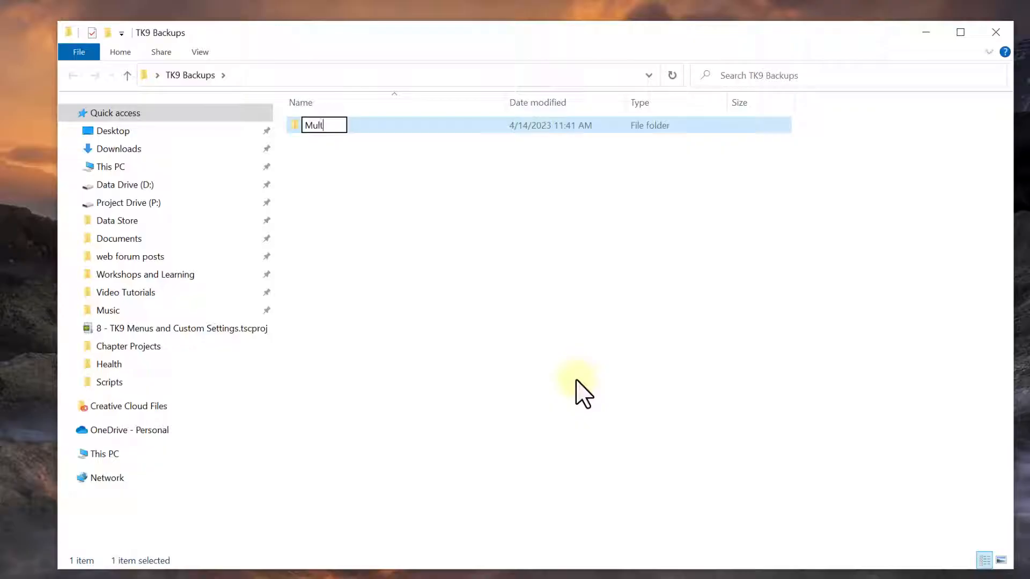
{"action": "type", "text": "i-Mas"}
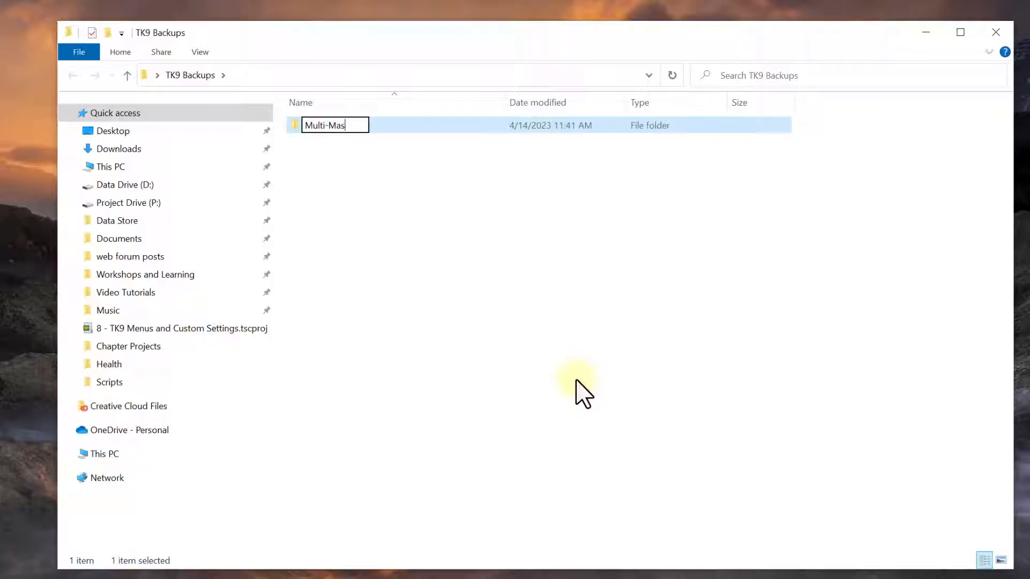
{"action": "type", "text": "k Backup"}
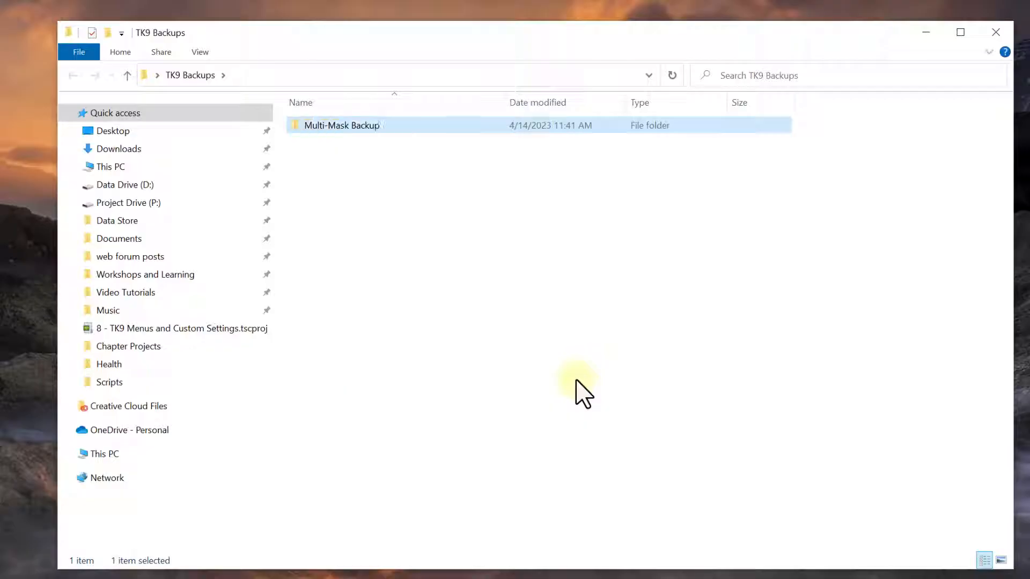
Add further module subfolders such as Combo Backup and an MA backup folder
{"action": "right_click", "coordinate": [577, 391]}
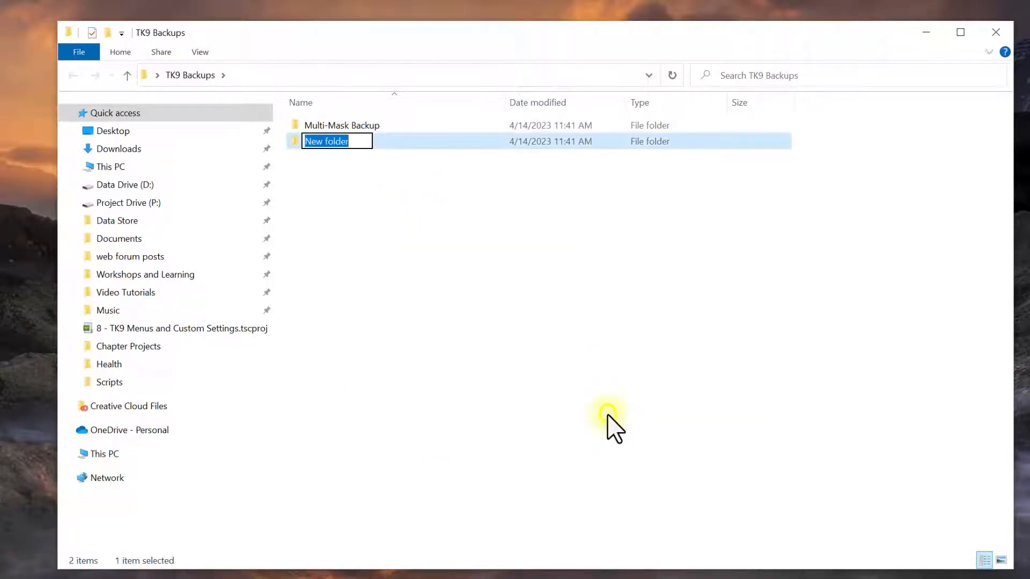
{"action": "type", "text": "Combo"}
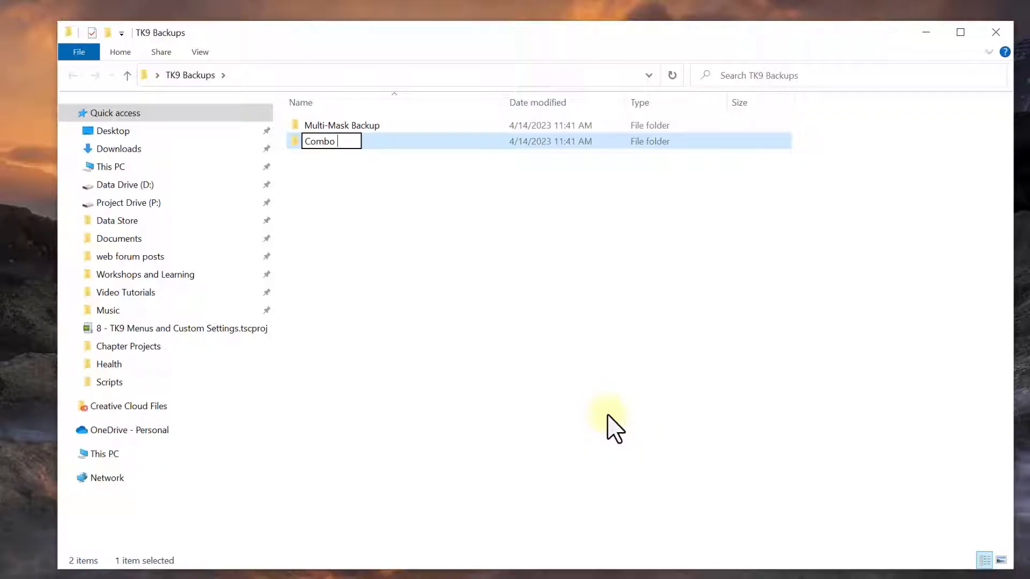
{"action": "type", "text": "Backup"}
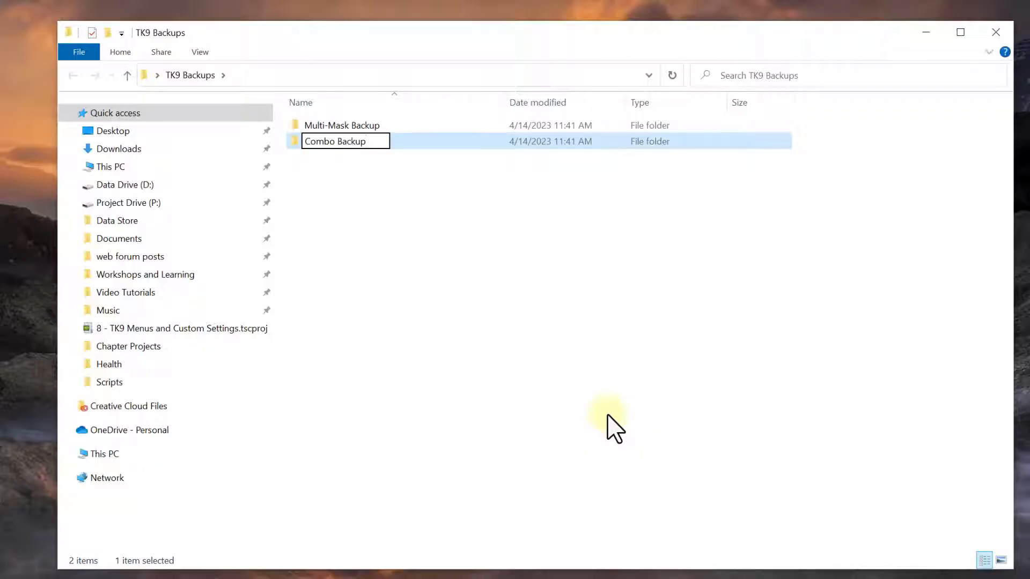
{"action": "key", "text": "Return"}
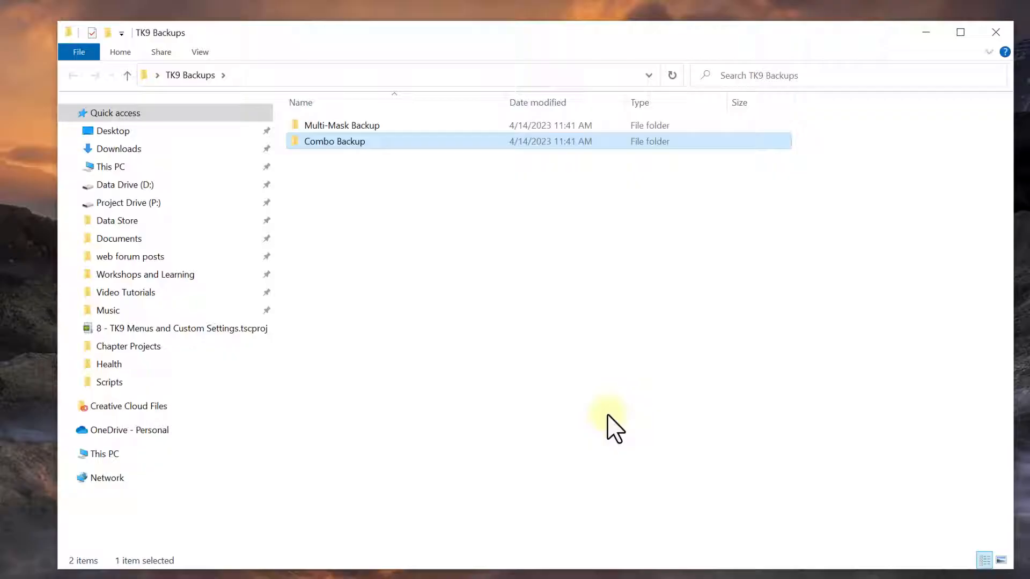
{"action": "right_click", "coordinate": [467, 275]}
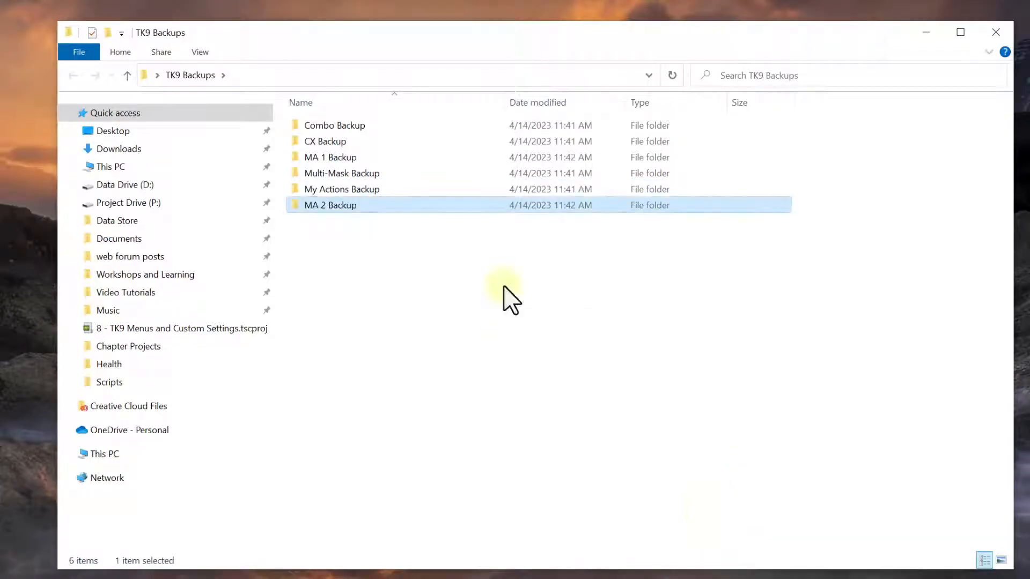
{"action": "type", "text": "MA 4"}
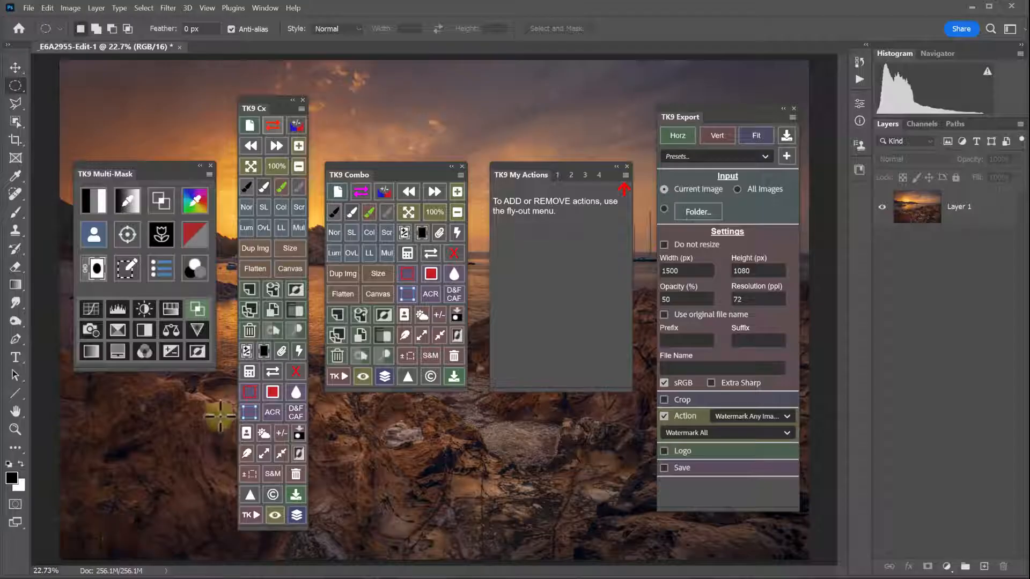
Start Backup user data from the Multi-Mask flyout again
{"action": "left_click", "coordinate": [209, 166]}
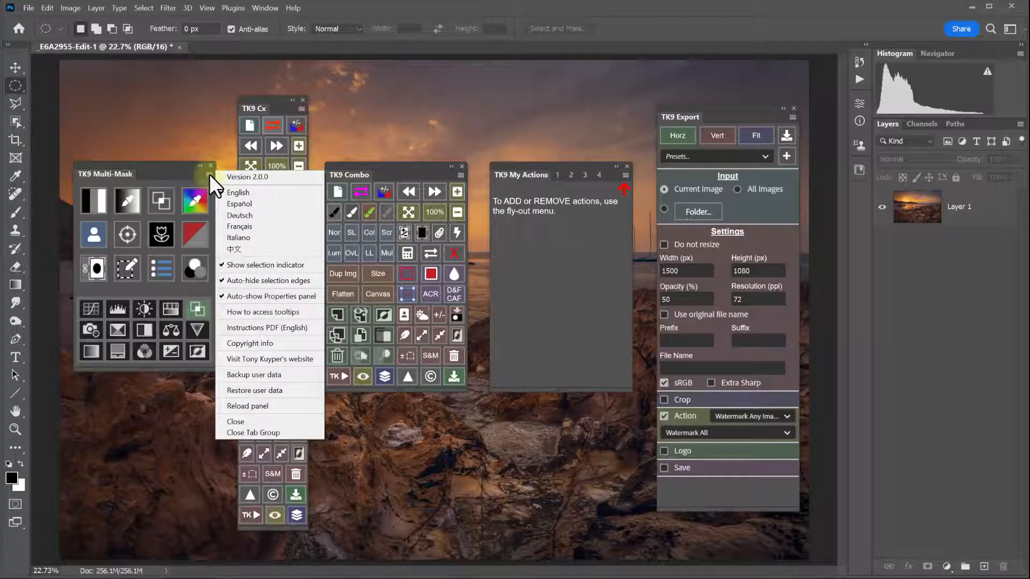
{"action": "mouse_move", "coordinate": [254, 374]}
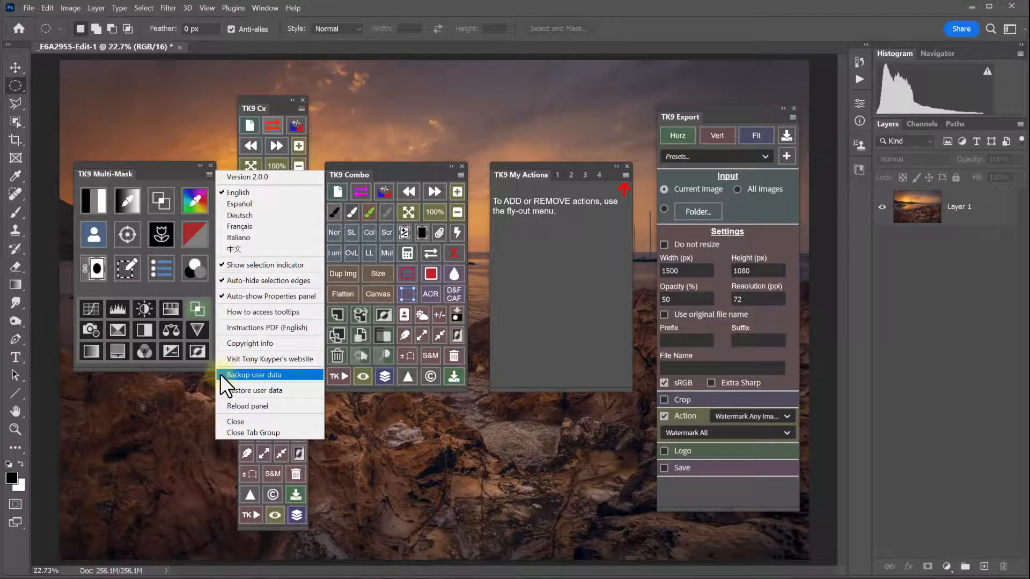
{"action": "left_click", "coordinate": [254, 374]}
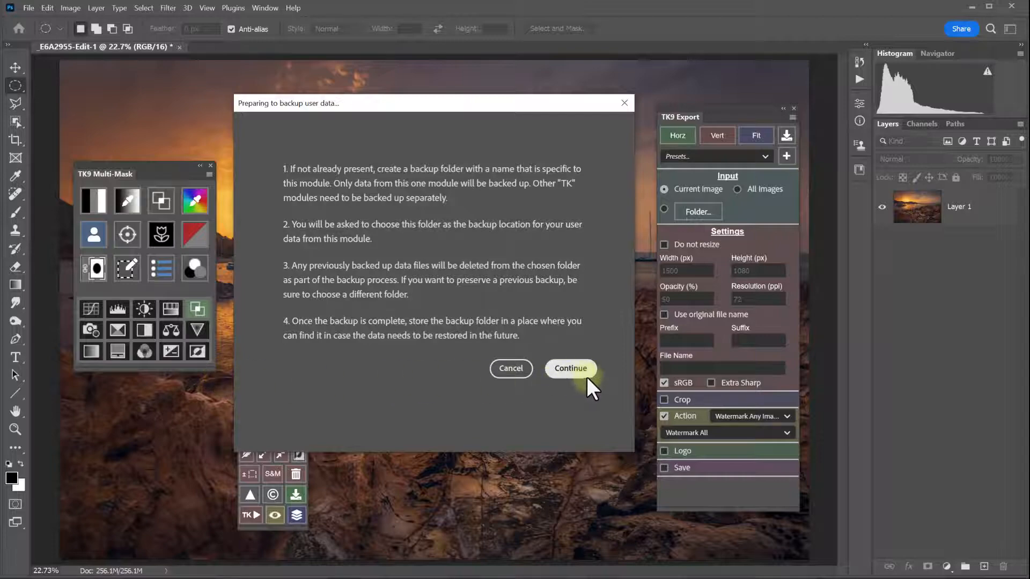
Continue and choose TK9 Backups > Multi-Mask Backup as the Multi-Mask backup destination
{"action": "left_click", "coordinate": [570, 368]}
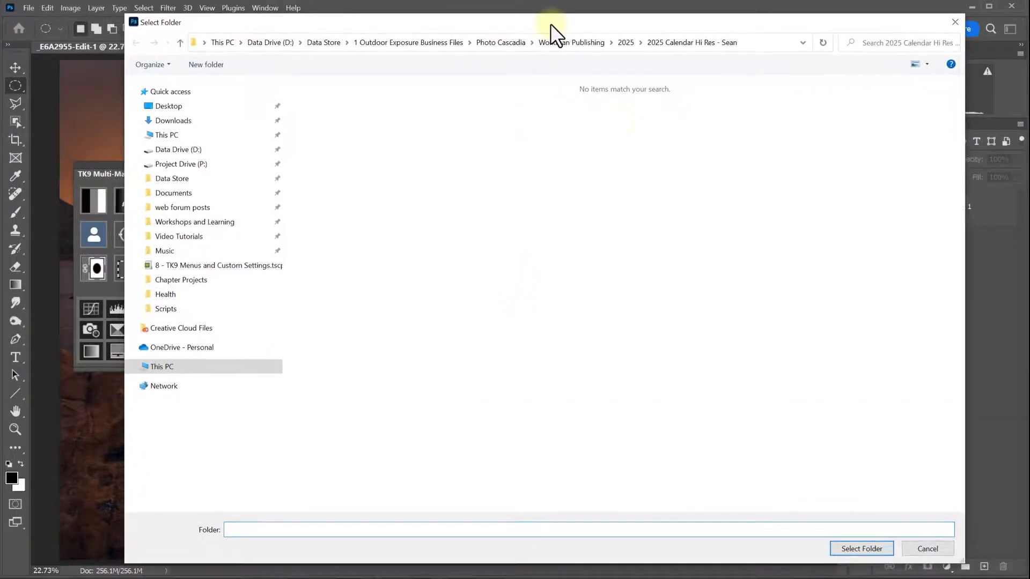
{"action": "left_click", "coordinate": [169, 107]}
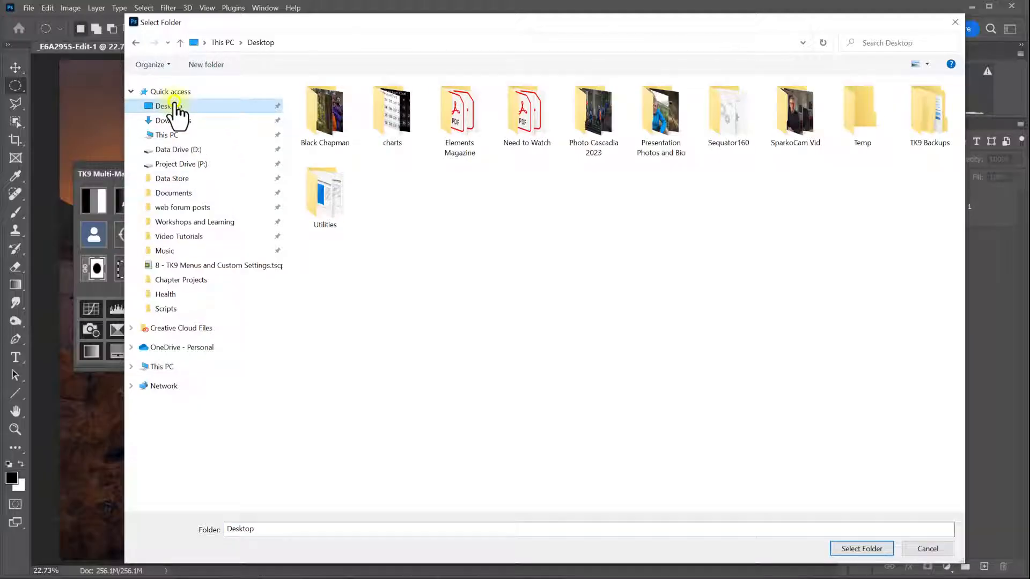
{"action": "left_click", "coordinate": [929, 112]}
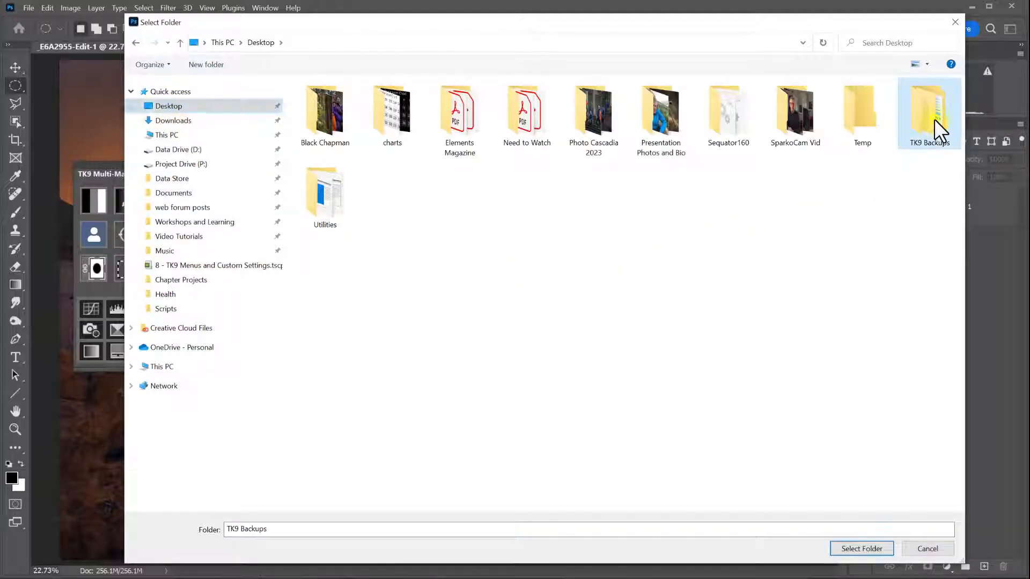
{"action": "double_click", "coordinate": [928, 111]}
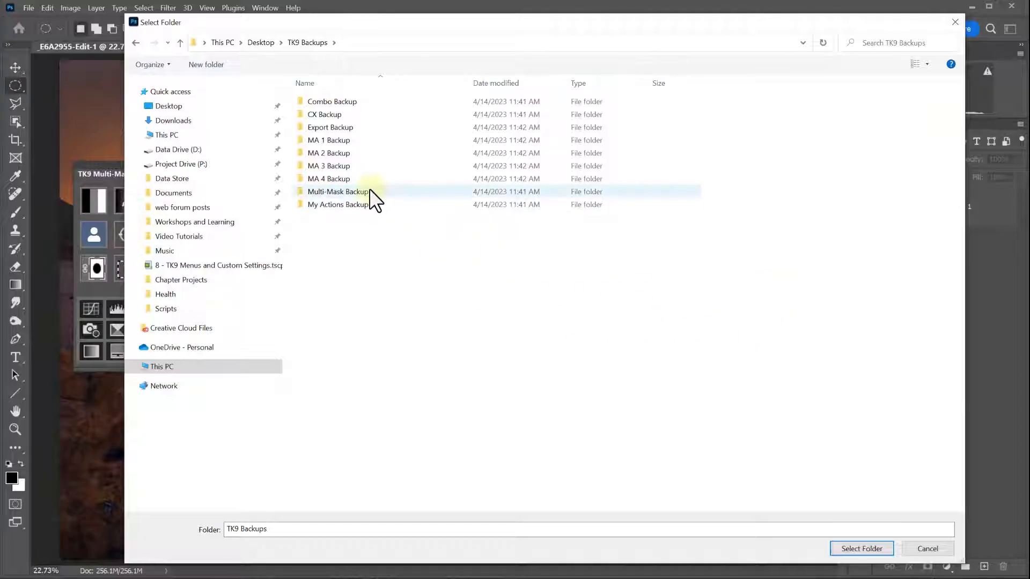
{"action": "left_click", "coordinate": [339, 191]}
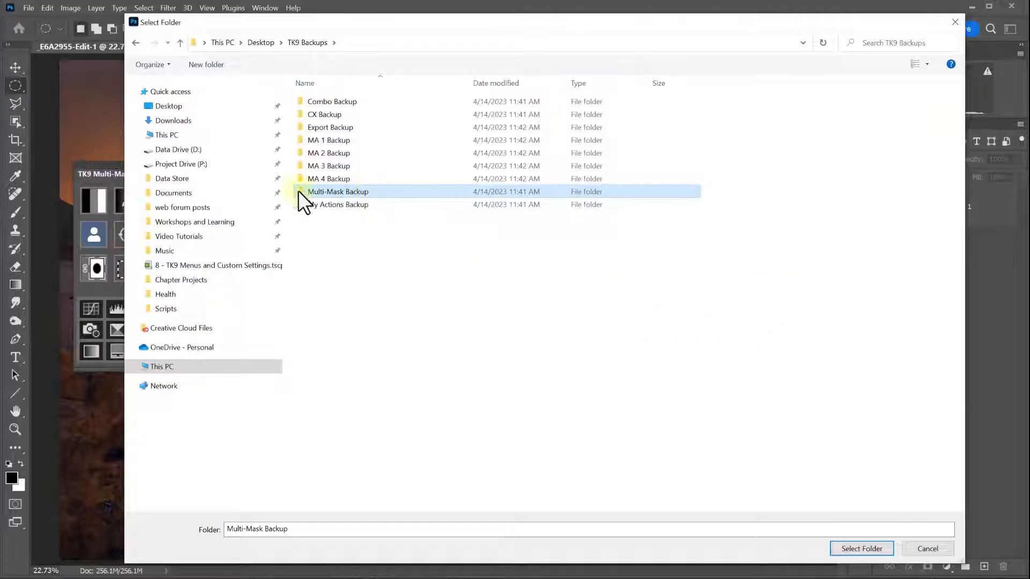
{"action": "double_click", "coordinate": [338, 191]}
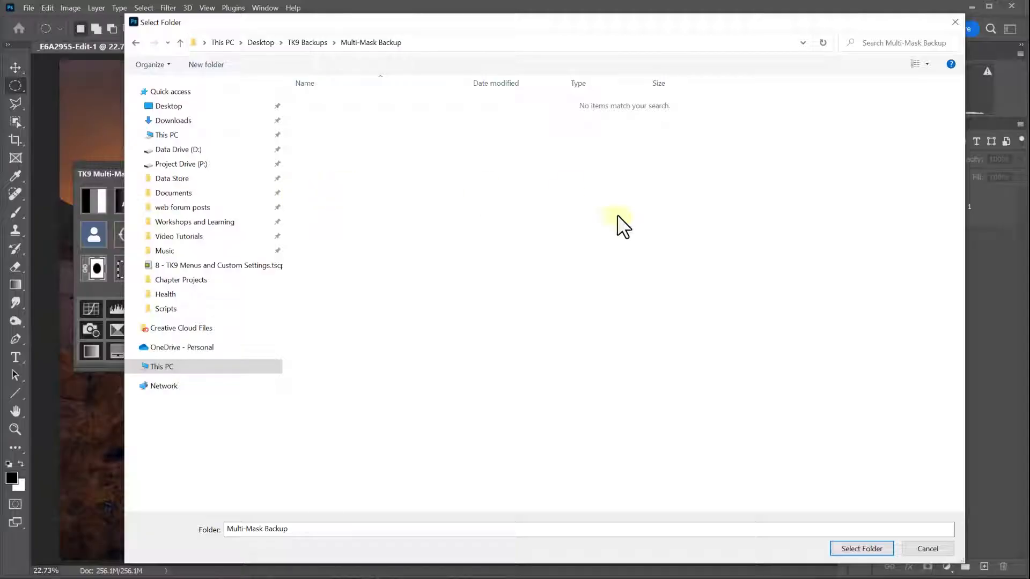
{"action": "left_click", "coordinate": [862, 548]}
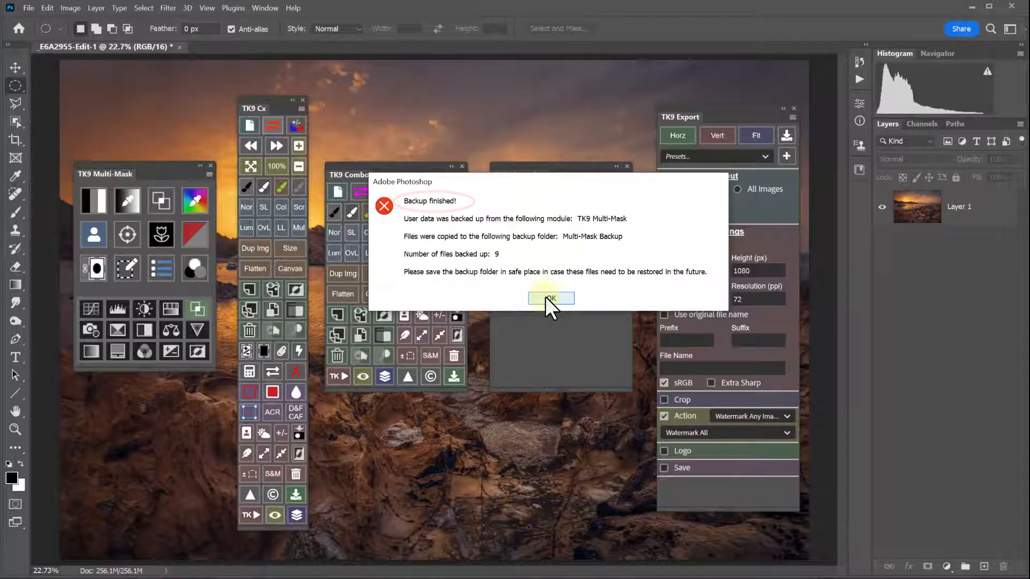
Back up the Cx module's user data into the CX Backup folder
{"action": "left_click", "coordinate": [551, 298]}
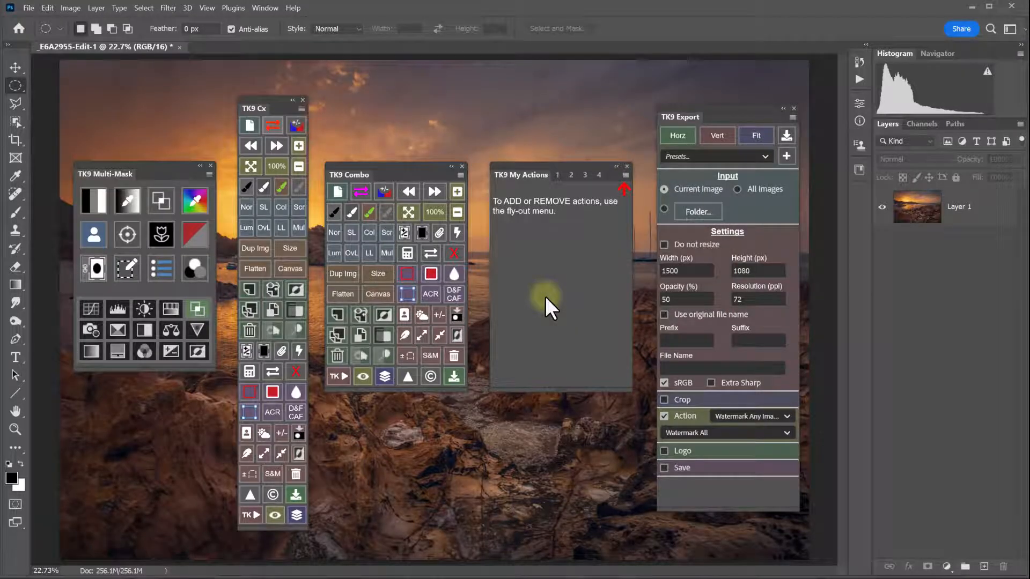
{"action": "mouse_move", "coordinate": [483, 253]}
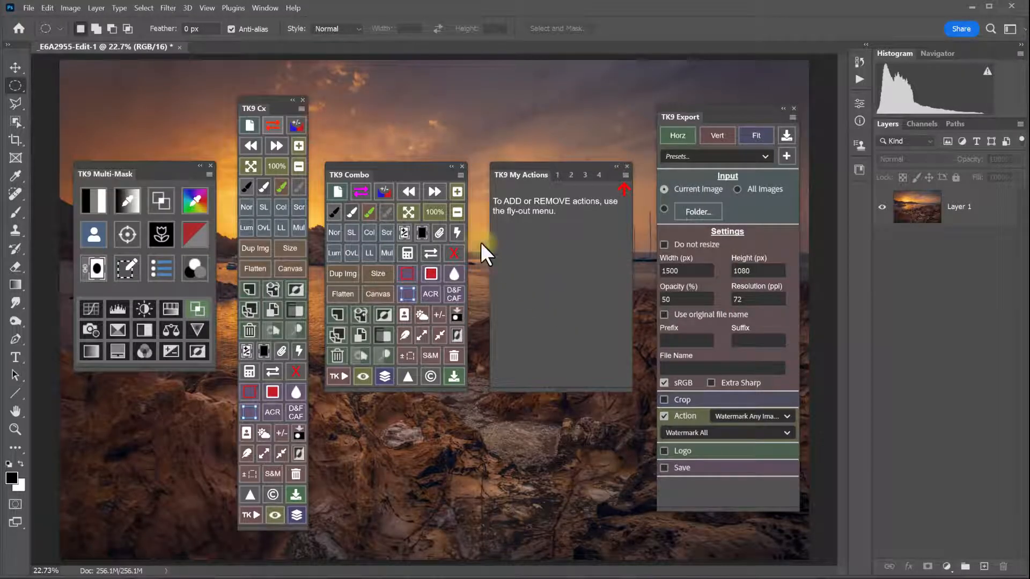
{"action": "left_click", "coordinate": [302, 109]}
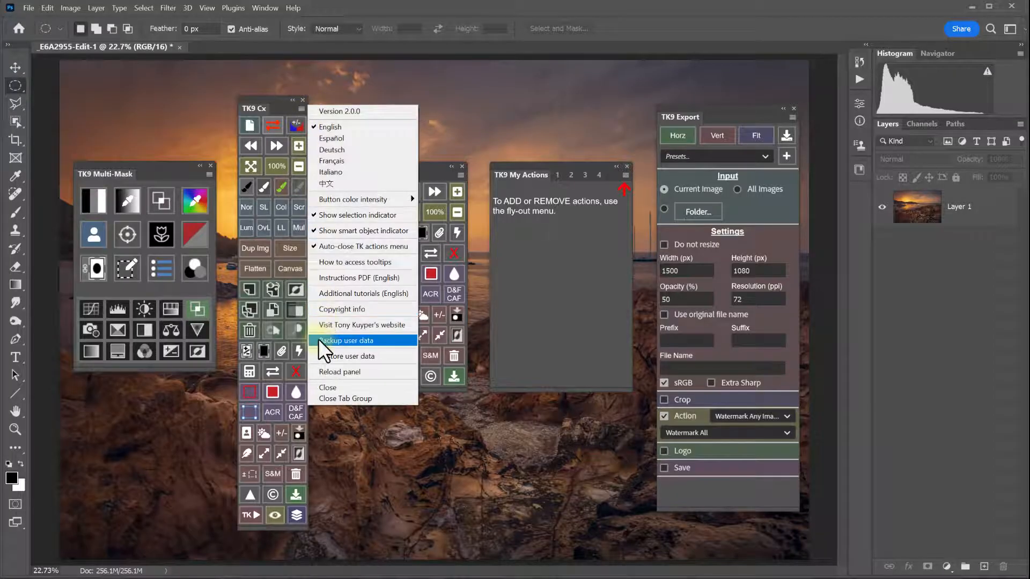
{"action": "left_click", "coordinate": [346, 341]}
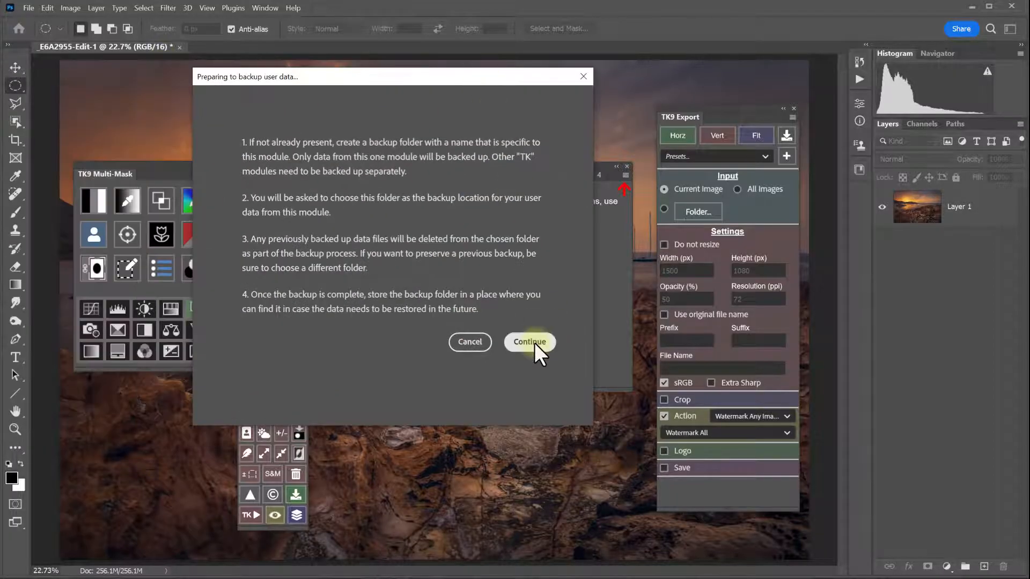
{"action": "left_click", "coordinate": [529, 341]}
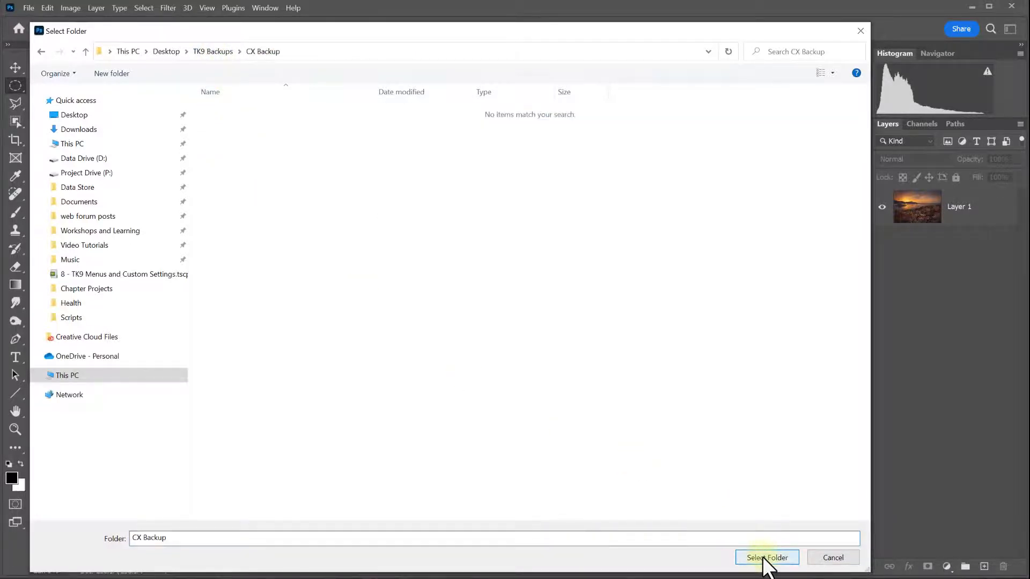
{"action": "left_click", "coordinate": [766, 558]}
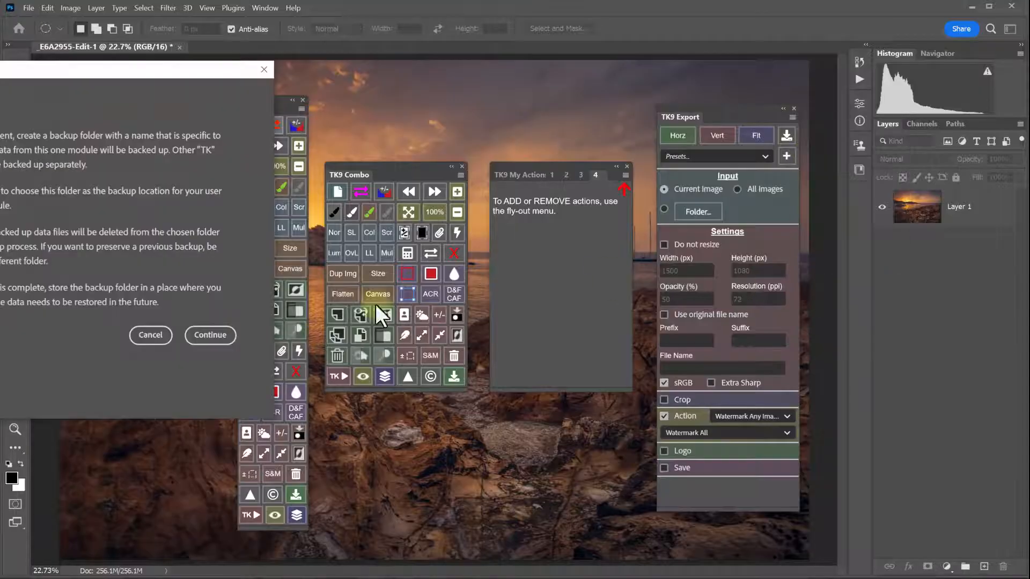
Back up the next module's user data into the Export Backup folder
{"action": "left_click", "coordinate": [209, 334]}
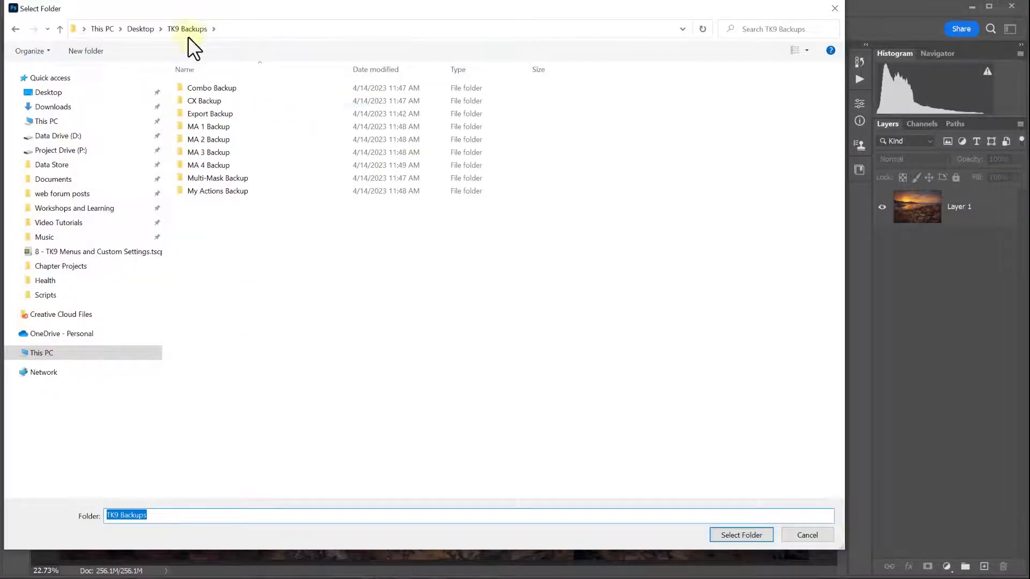
{"action": "double_click", "coordinate": [209, 114]}
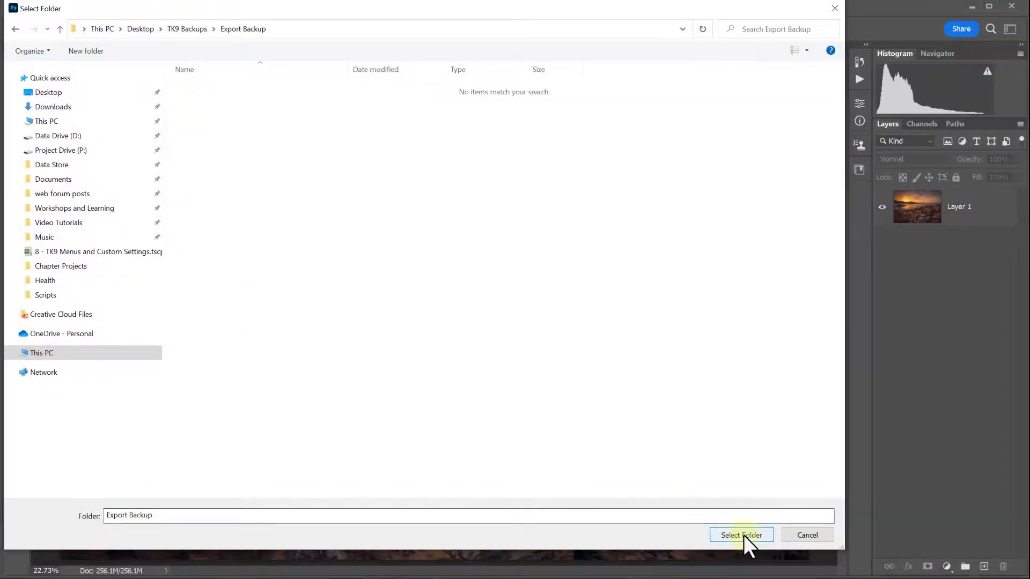
{"action": "left_click", "coordinate": [741, 534]}
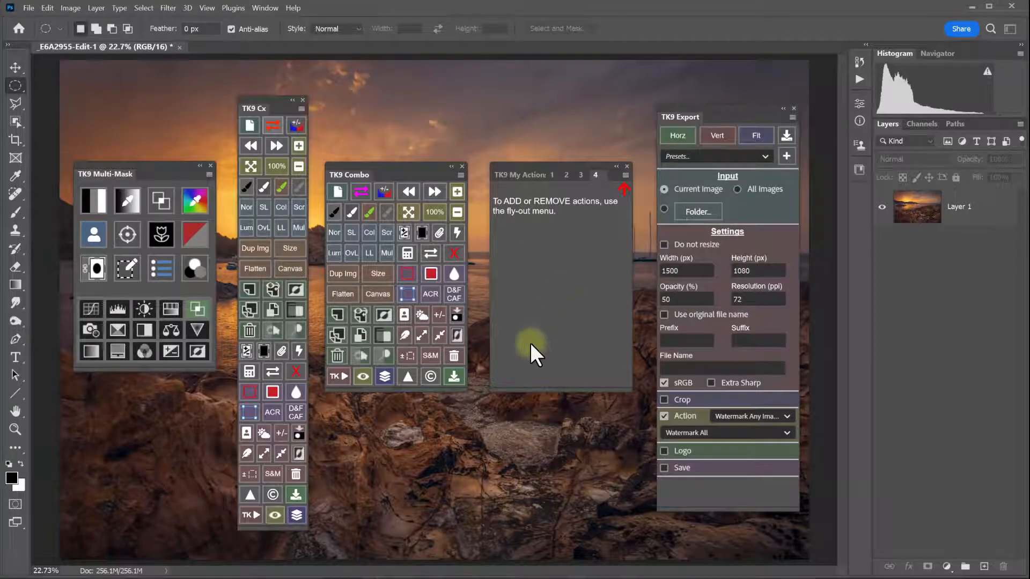
{"action": "mouse_move", "coordinate": [470, 430]}
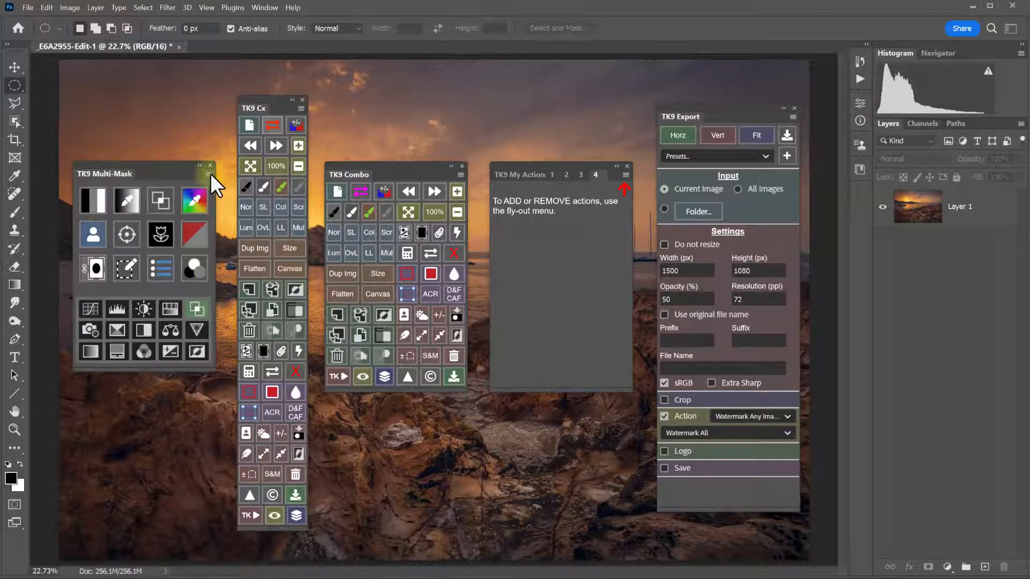
Start Restore user data from the Multi-Mask flyout and continue to the folder picker
{"action": "left_click", "coordinate": [210, 165]}
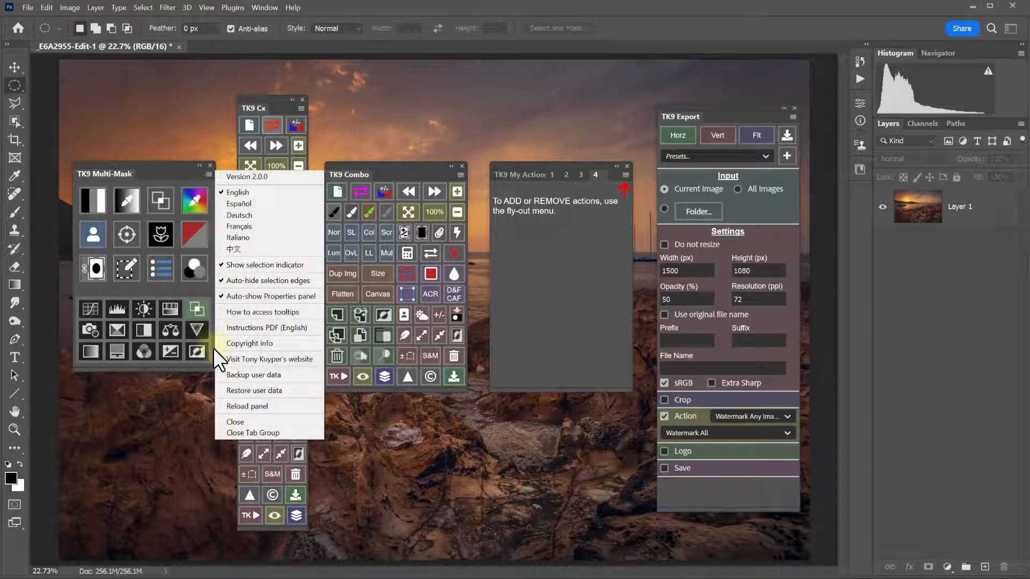
{"action": "left_click", "coordinate": [256, 391]}
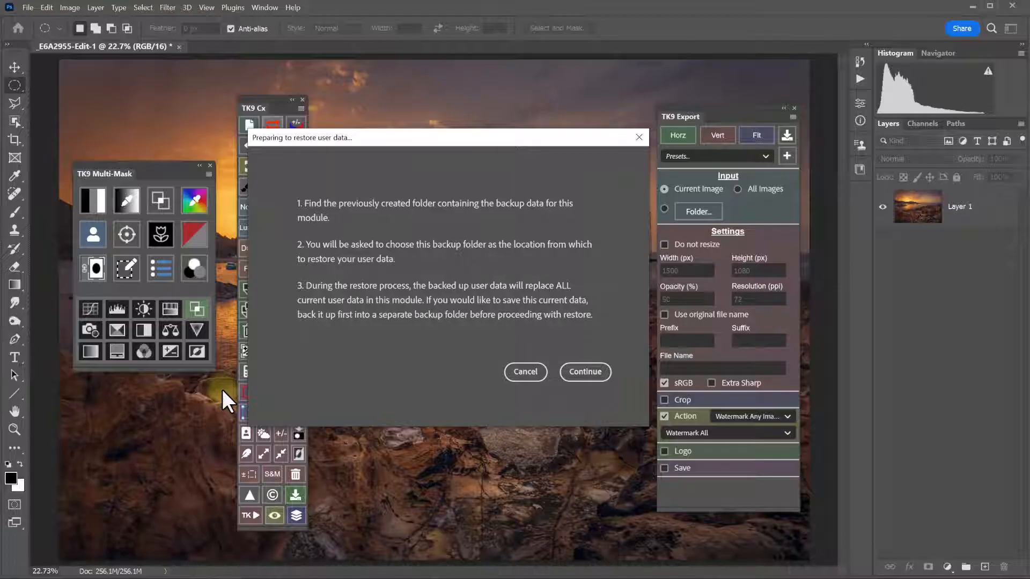
{"action": "mouse_move", "coordinate": [470, 450]}
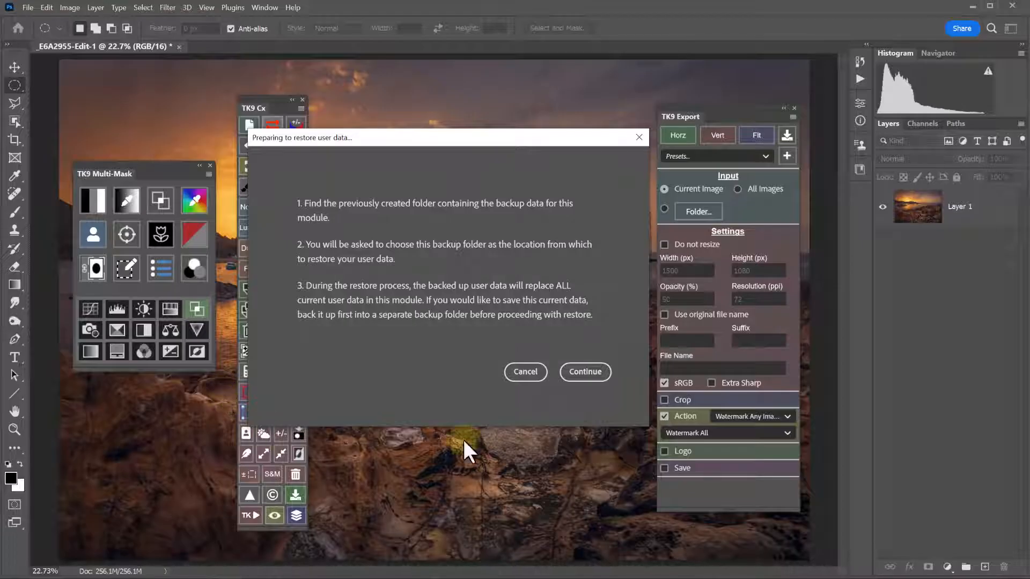
{"action": "left_click", "coordinate": [584, 372]}
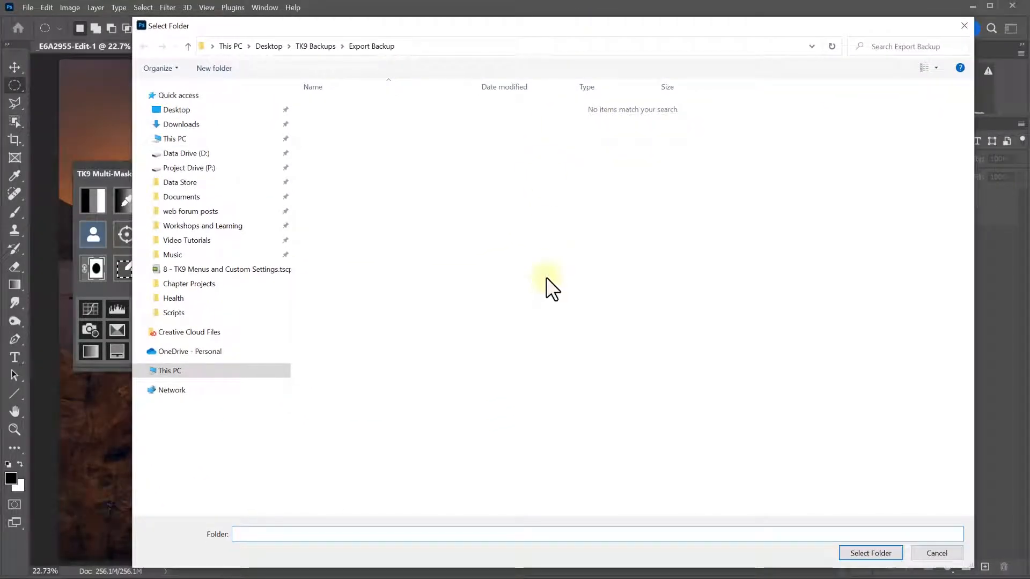
Restore Multi-Mask user data from TK9 Backups > Multi-Mask Backup, 9 files copied
{"action": "left_click", "coordinate": [316, 46]}
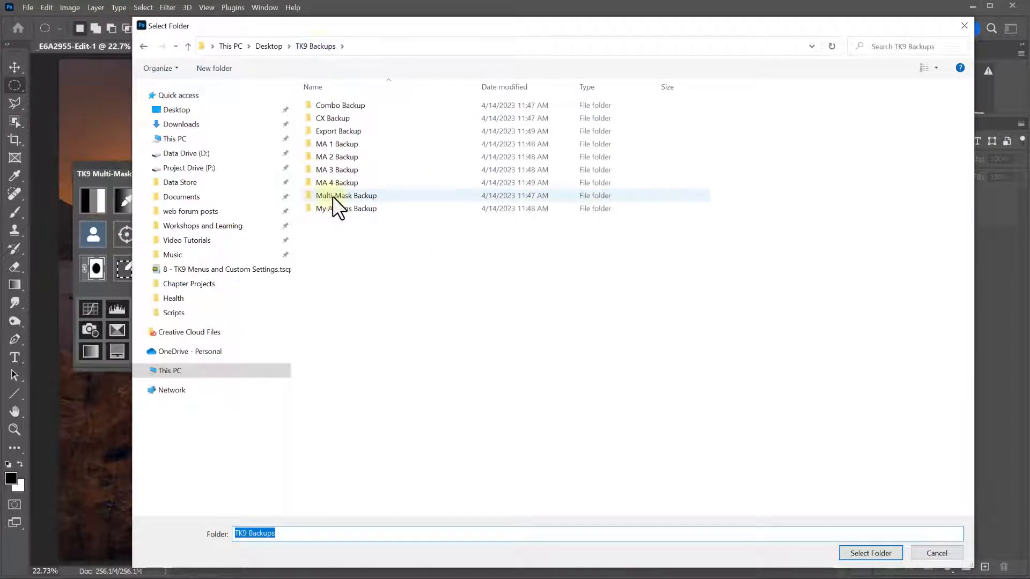
{"action": "double_click", "coordinate": [347, 195]}
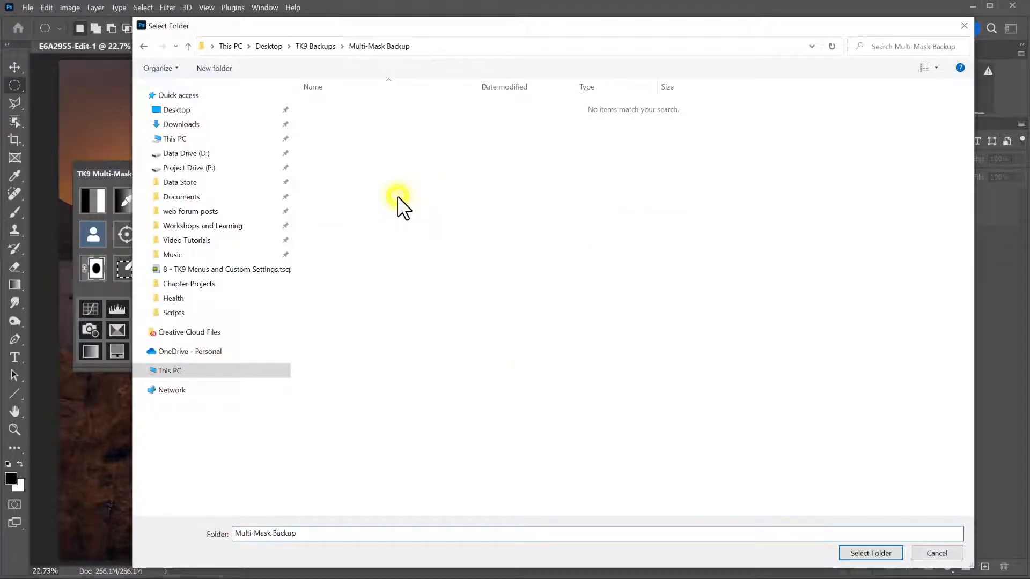
{"action": "left_click", "coordinate": [870, 552]}
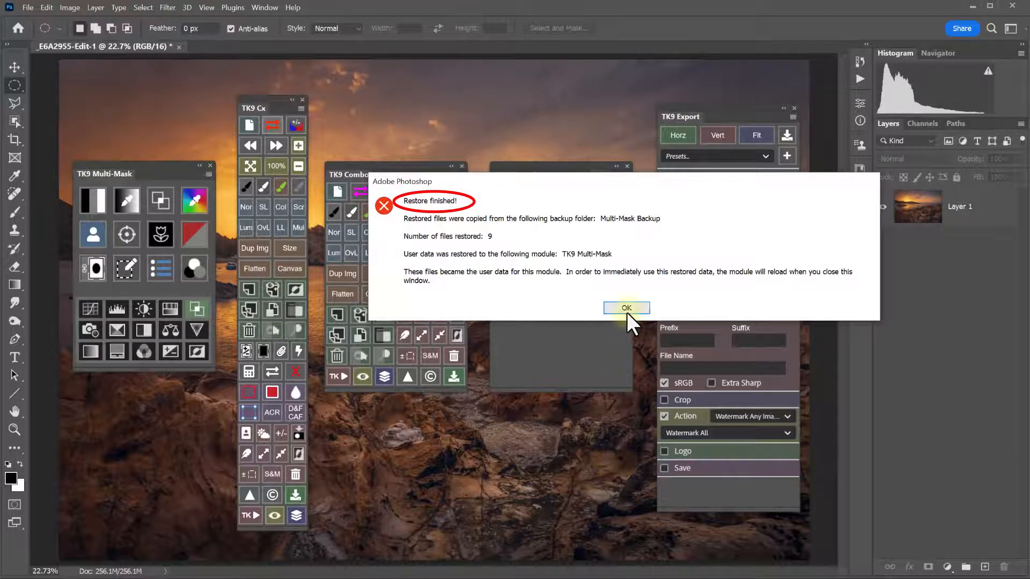
{"action": "left_click", "coordinate": [626, 308]}
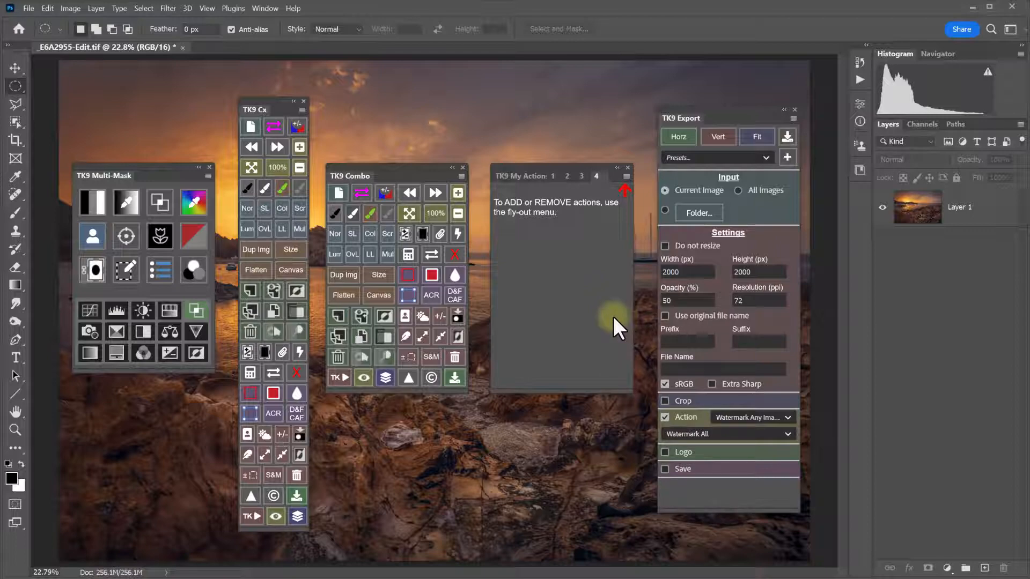
{"action": "mouse_move", "coordinate": [862, 83]}
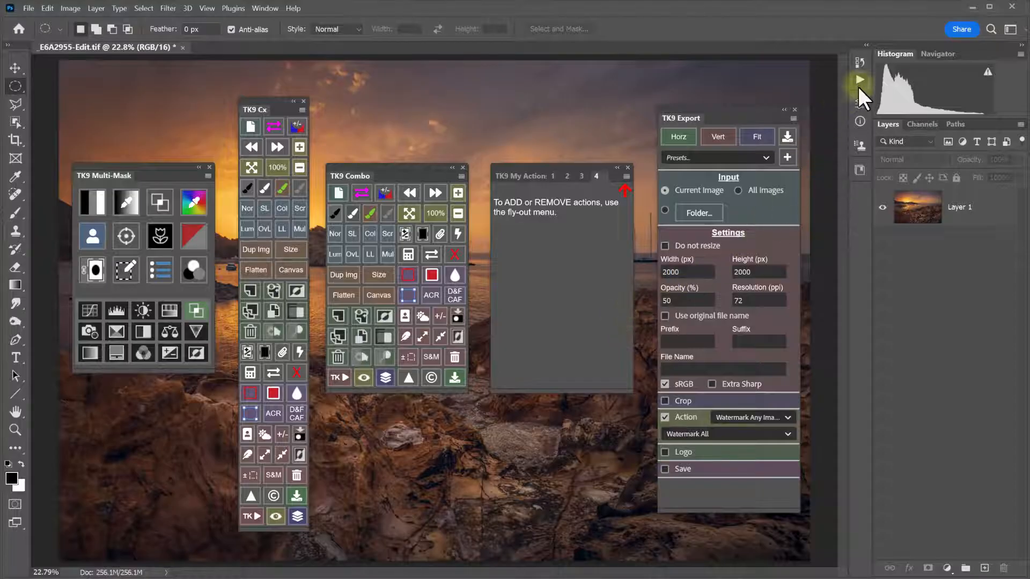
Show the Actions panel and its flyout menu with Save Actions
{"action": "left_click", "coordinate": [861, 63]}
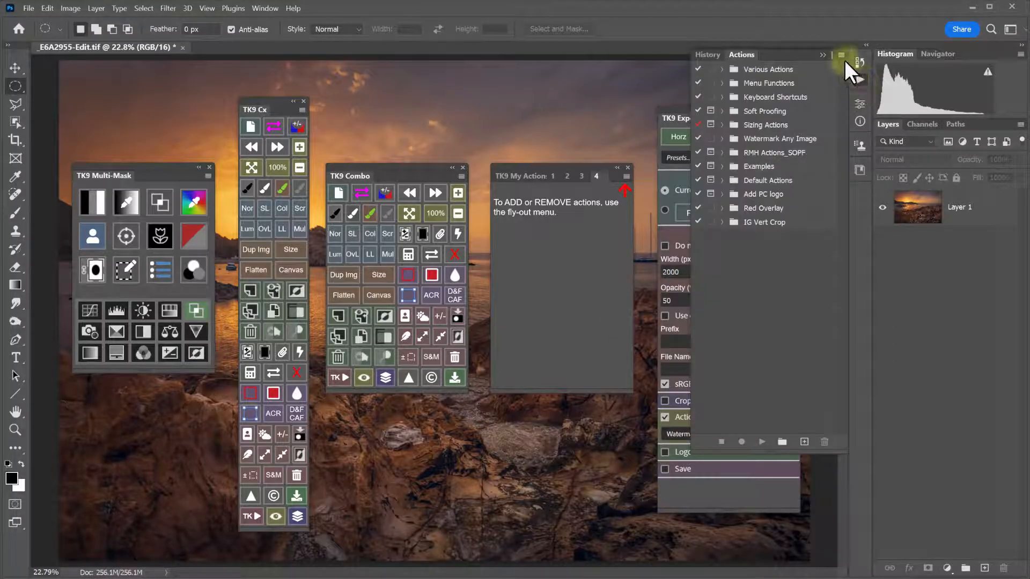
{"action": "left_click", "coordinate": [841, 54]}
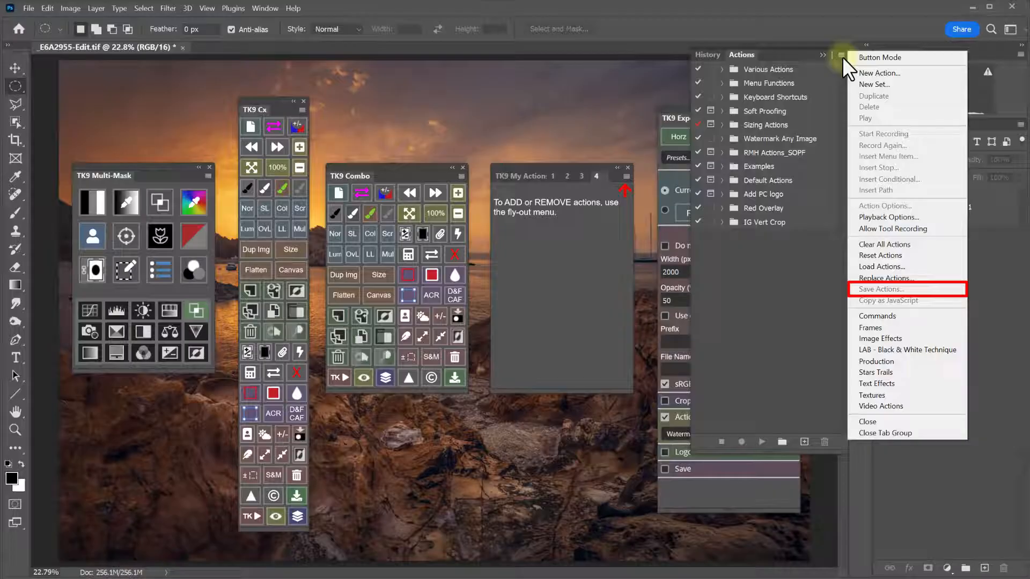
{"action": "mouse_move", "coordinate": [798, 63]}
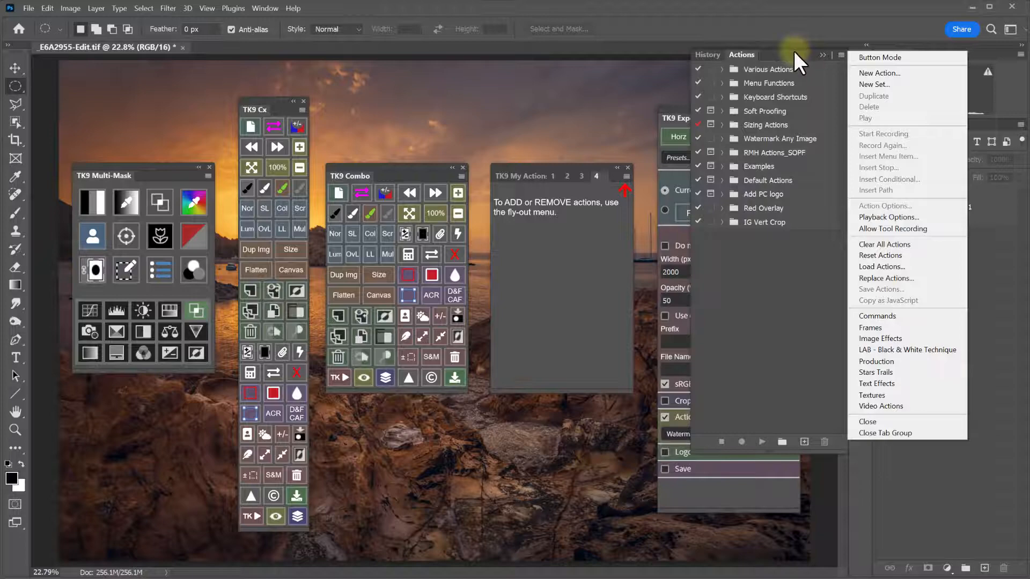